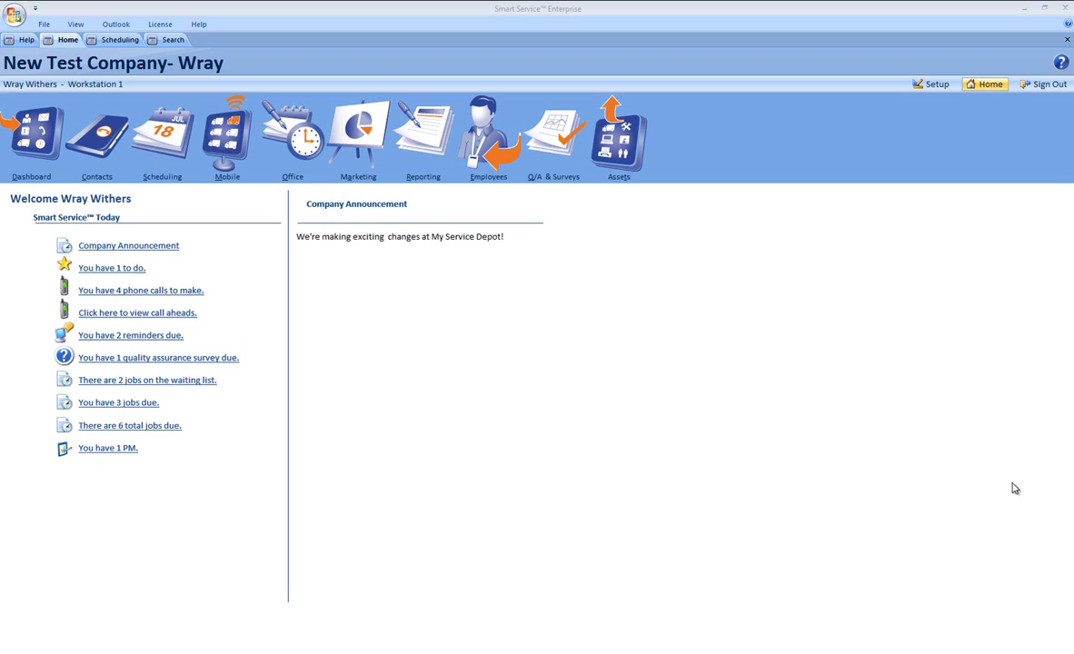
click(173, 39)
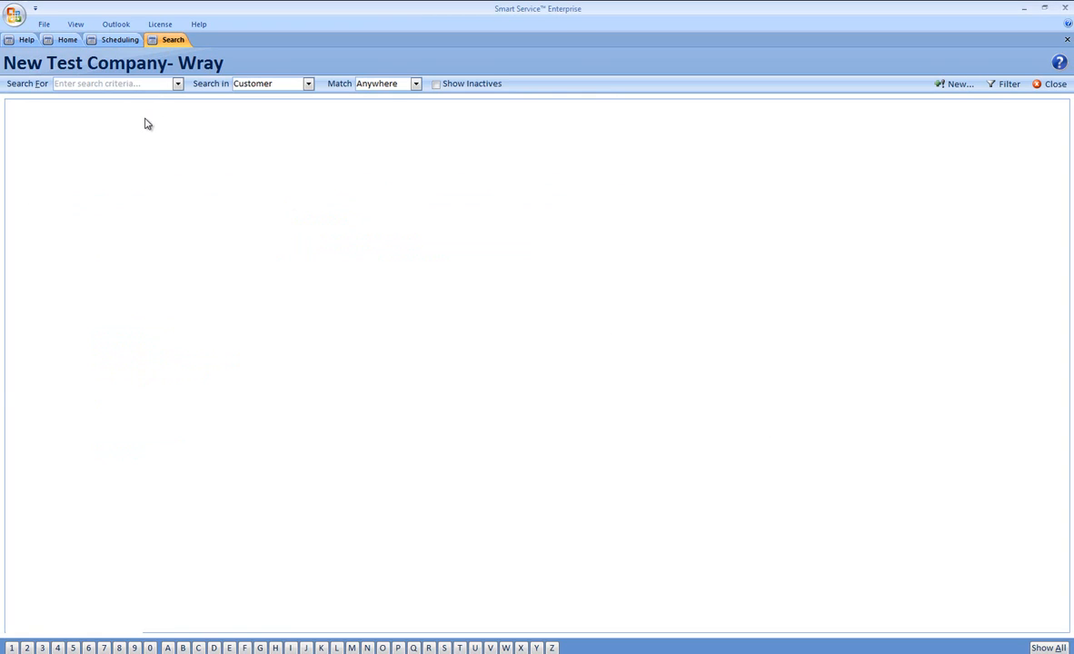
text(@work)
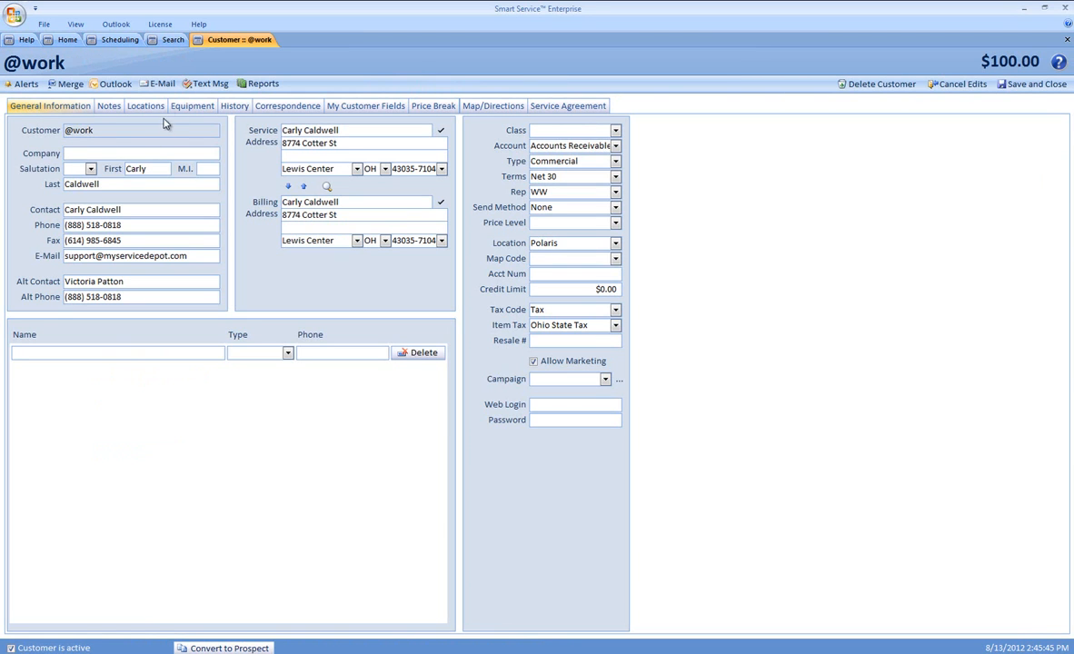
mouse_move(164, 84)
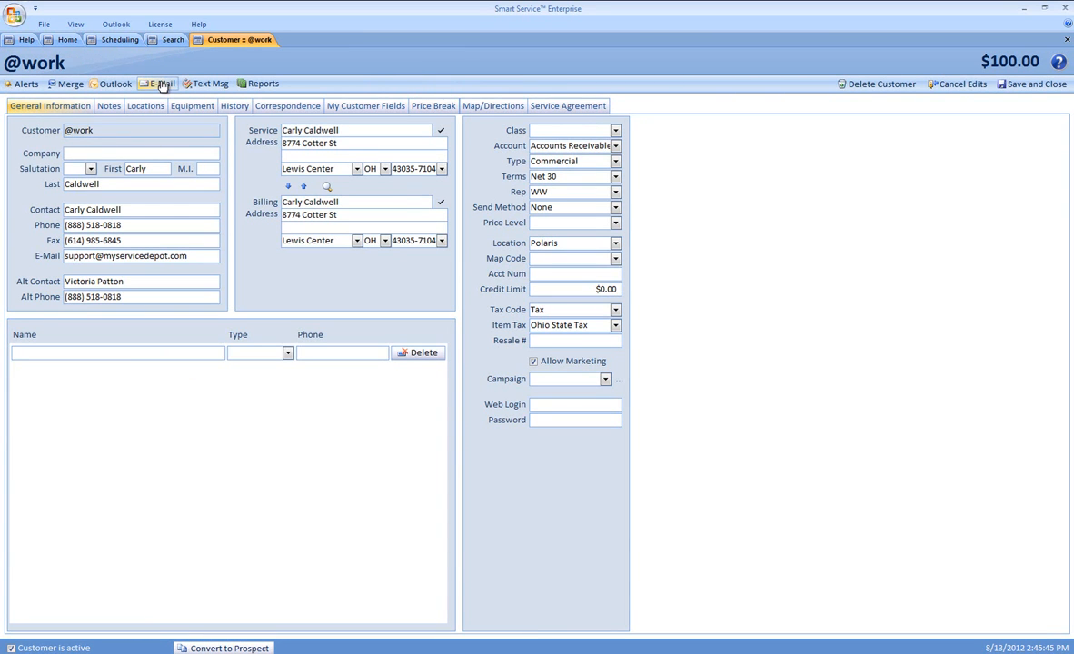
click(162, 82)
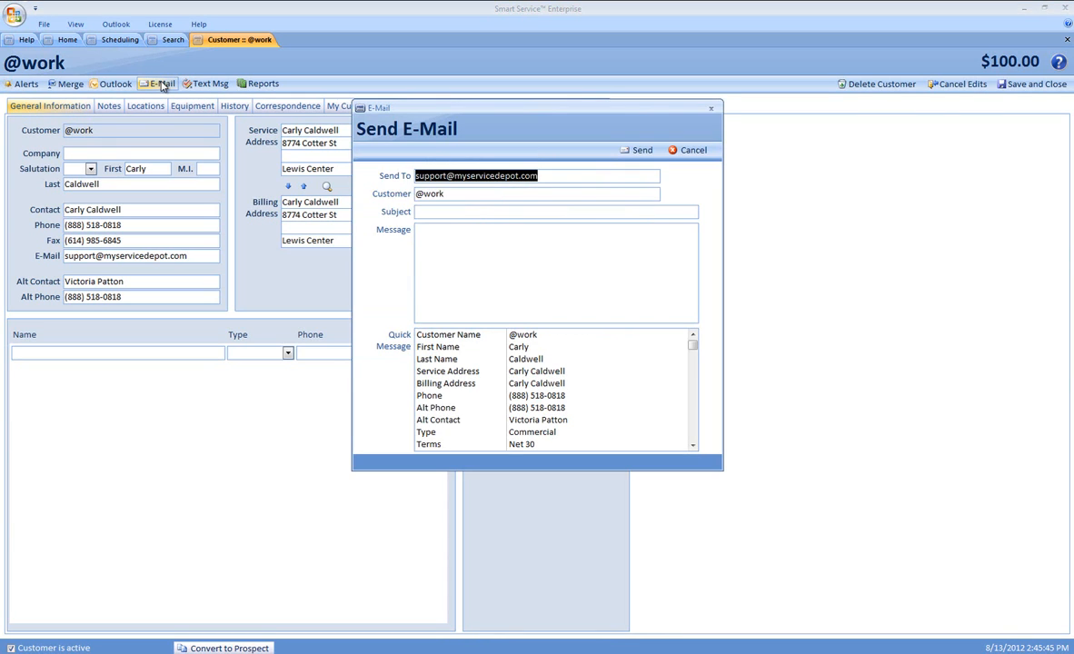
mouse_move(377, 180)
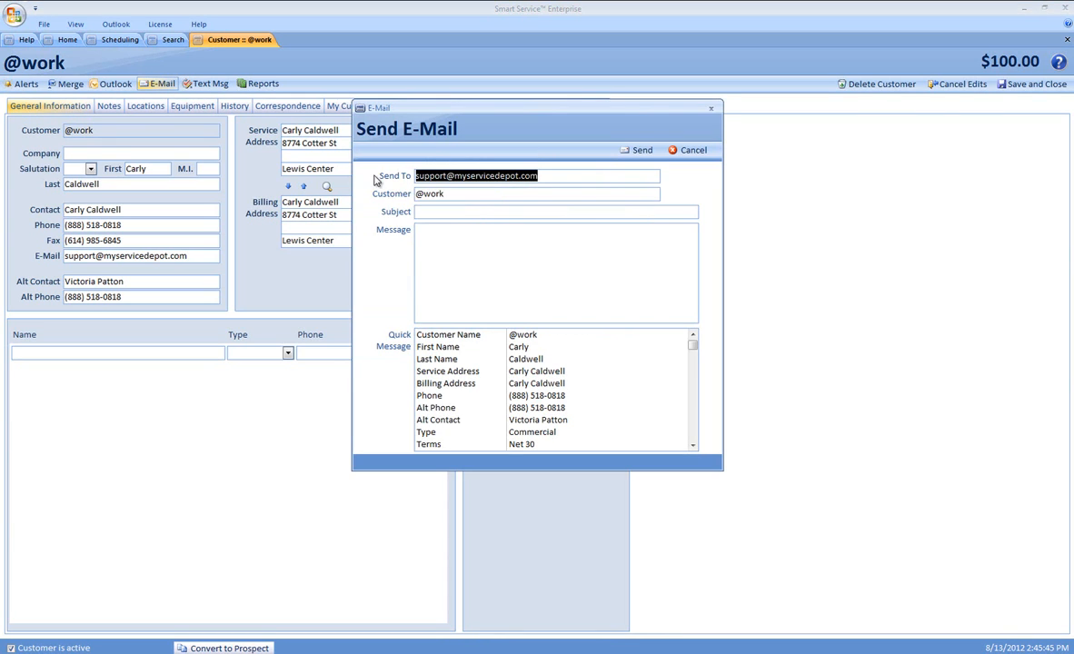
mouse_move(452, 191)
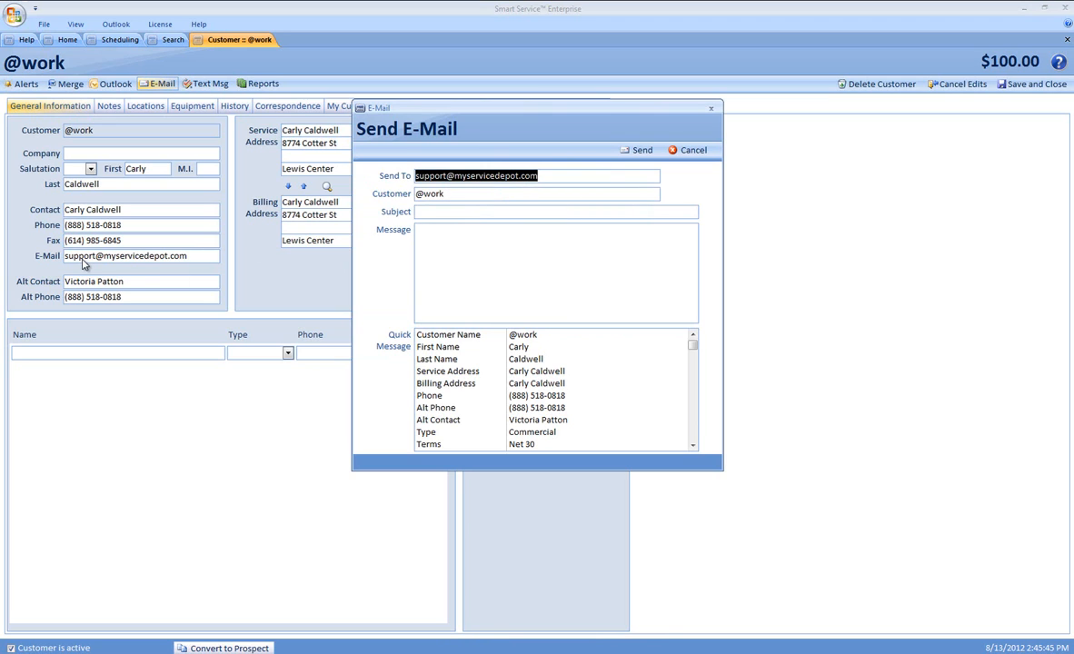
mouse_move(408, 197)
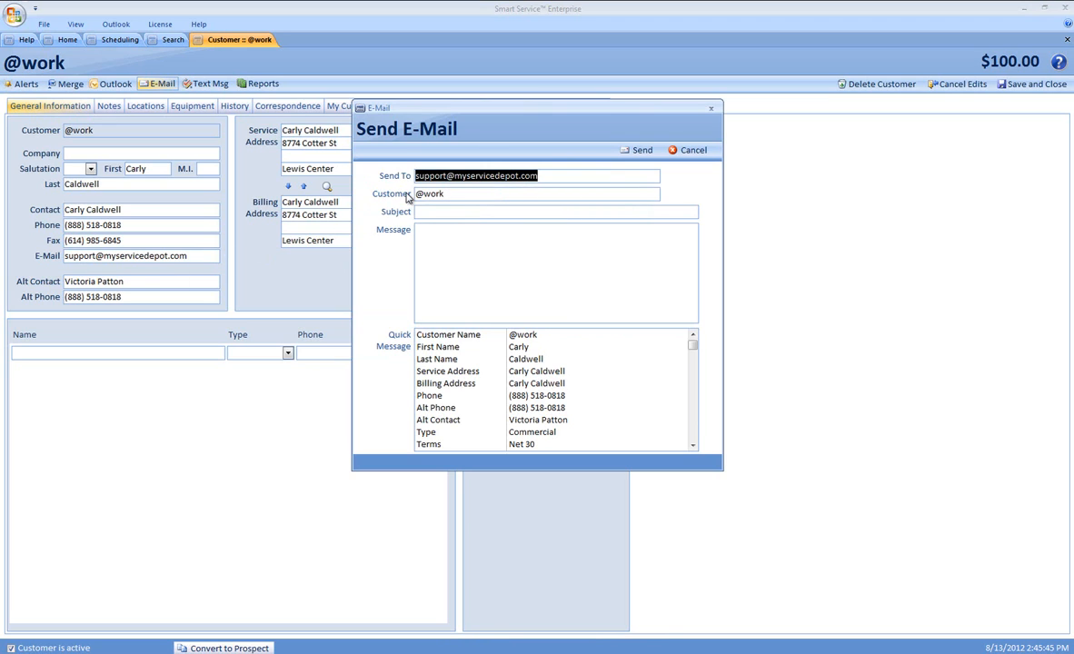
click(554, 212)
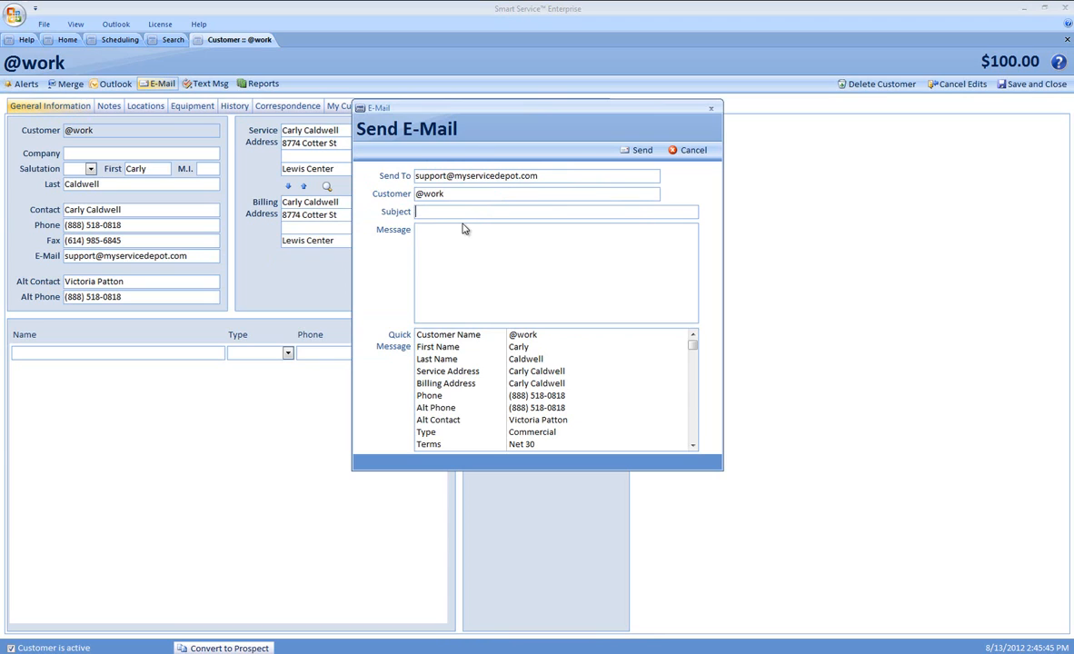
text(Subject line)
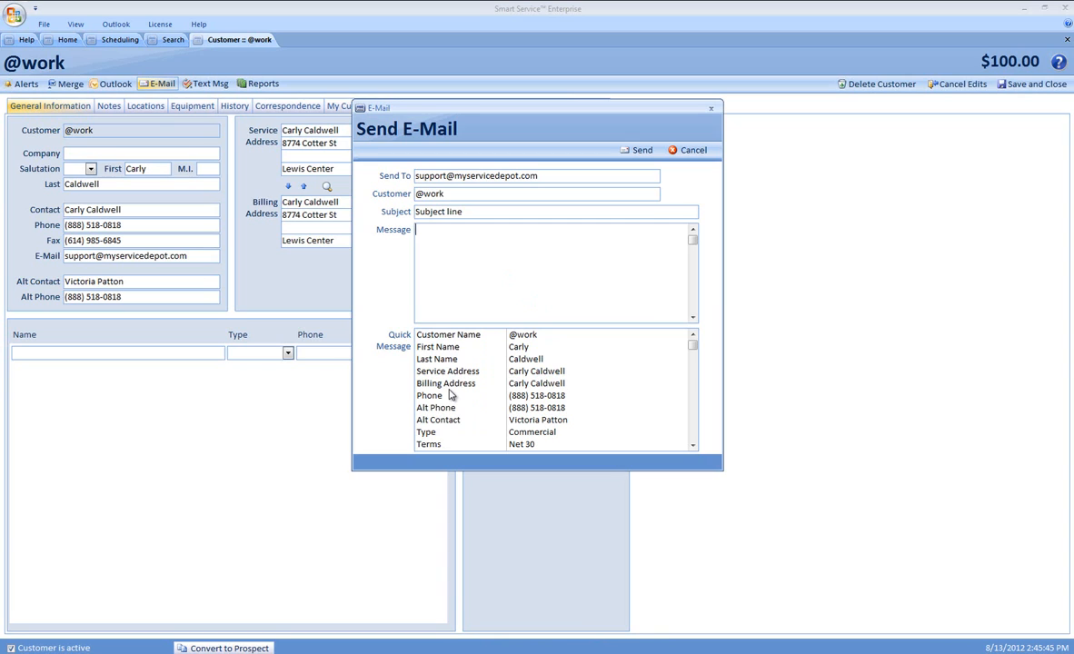
Insert the Billing Address and Alt Phone quick-message fields into the message body.
click(445, 382)
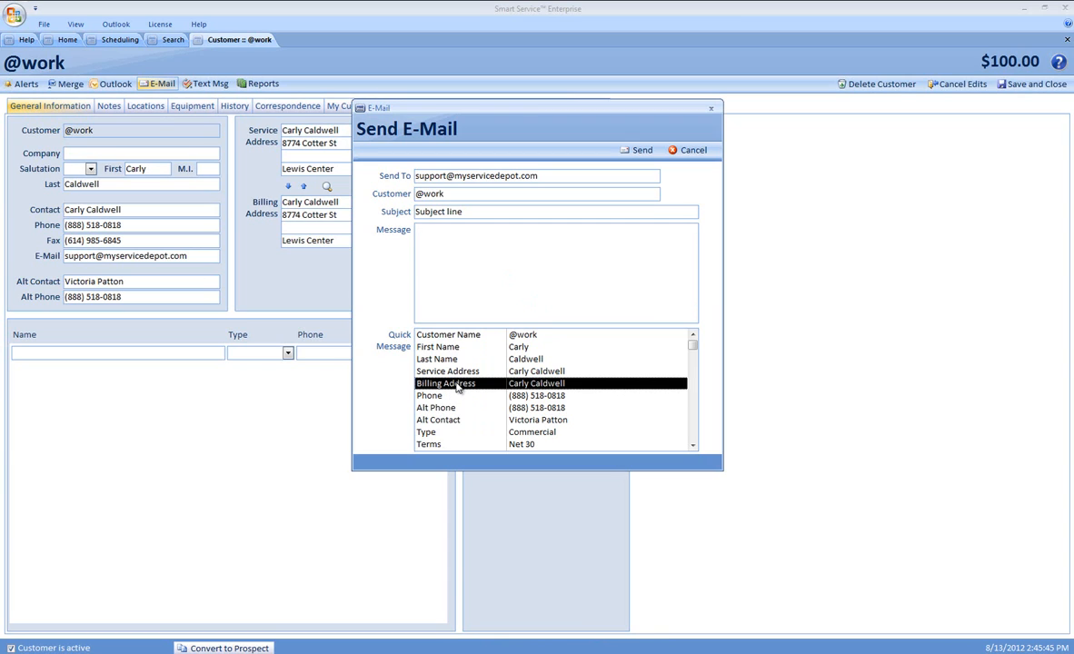
double_click(447, 383)
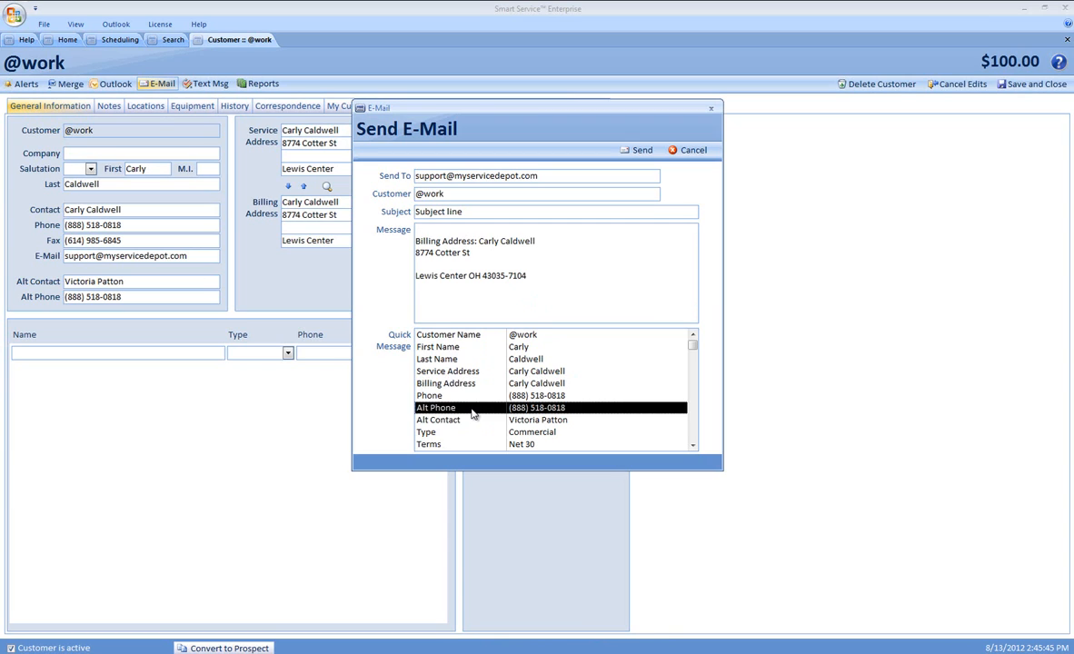
double_click(436, 407)
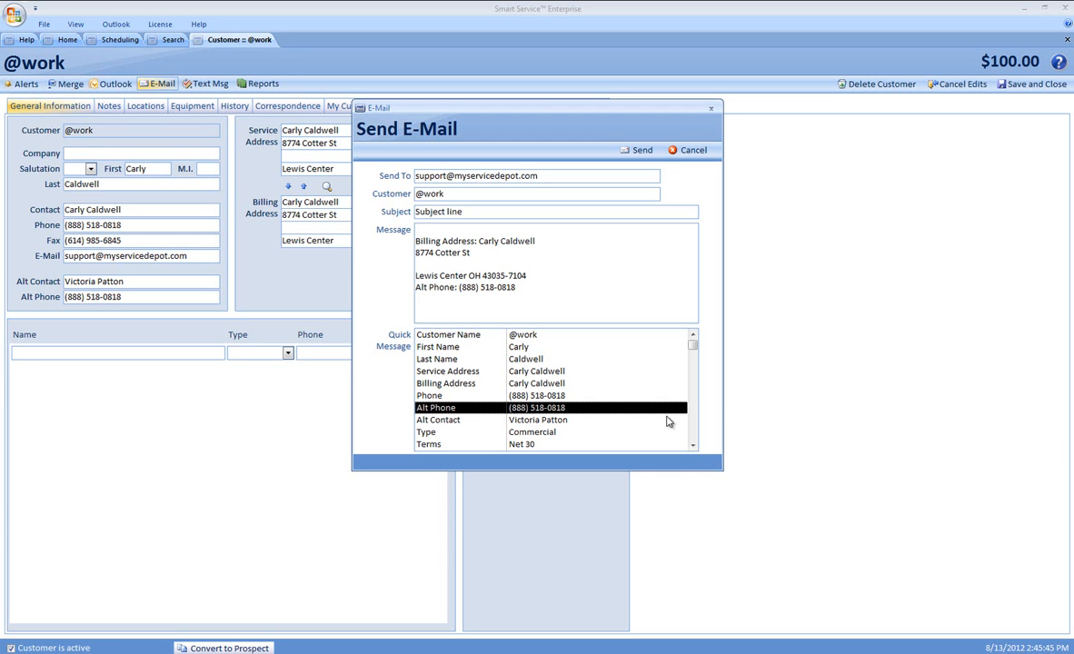
scroll(down, 3)
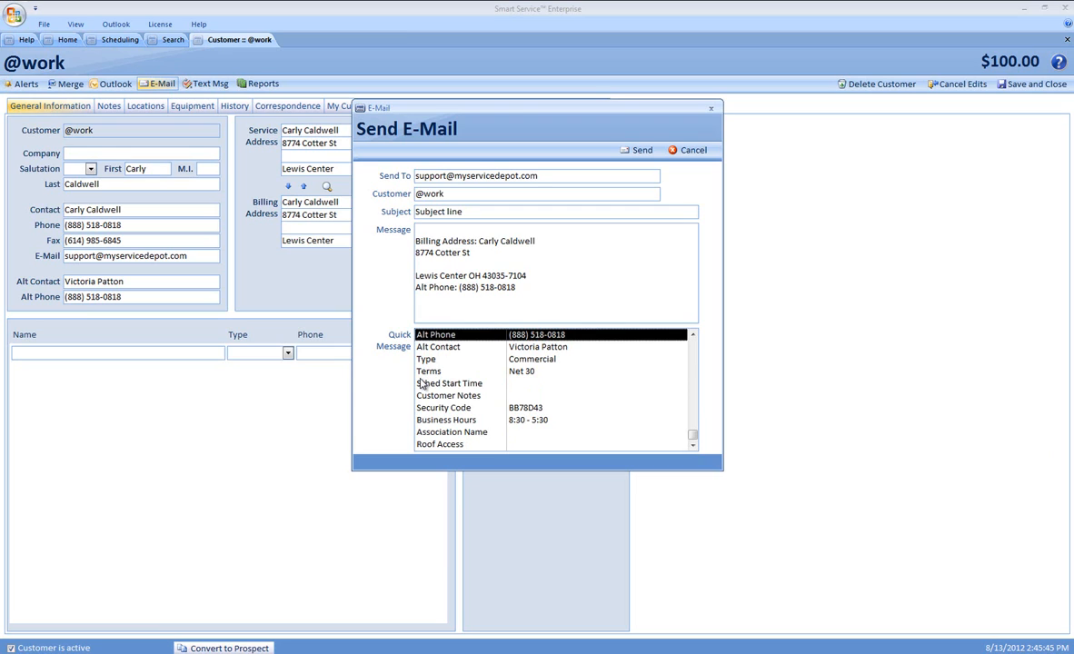
mouse_move(458, 403)
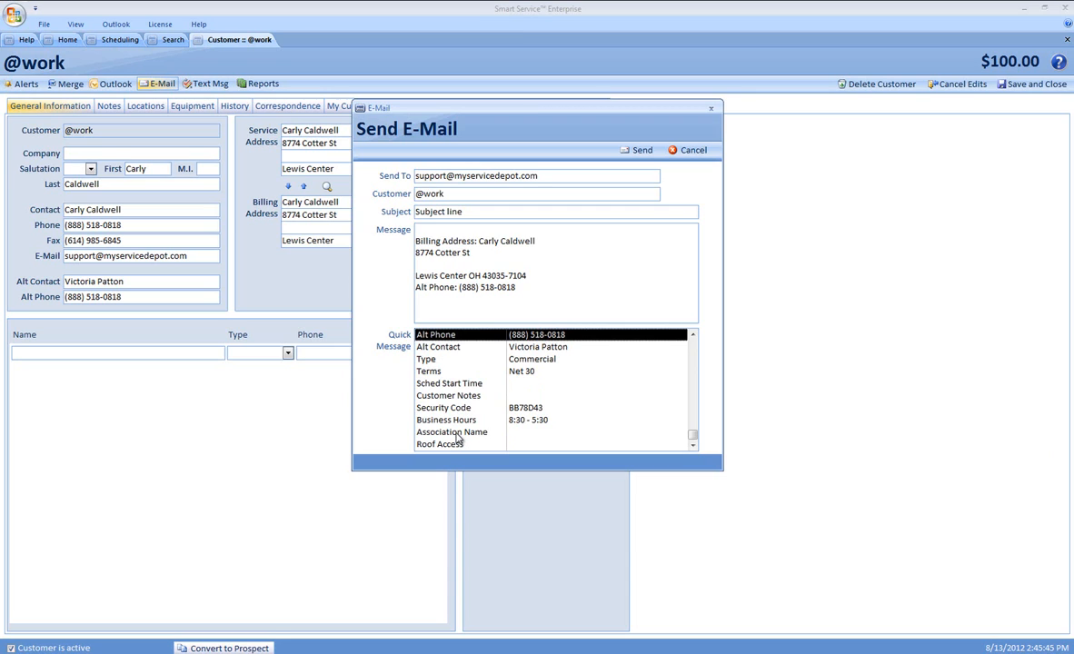
mouse_move(456, 439)
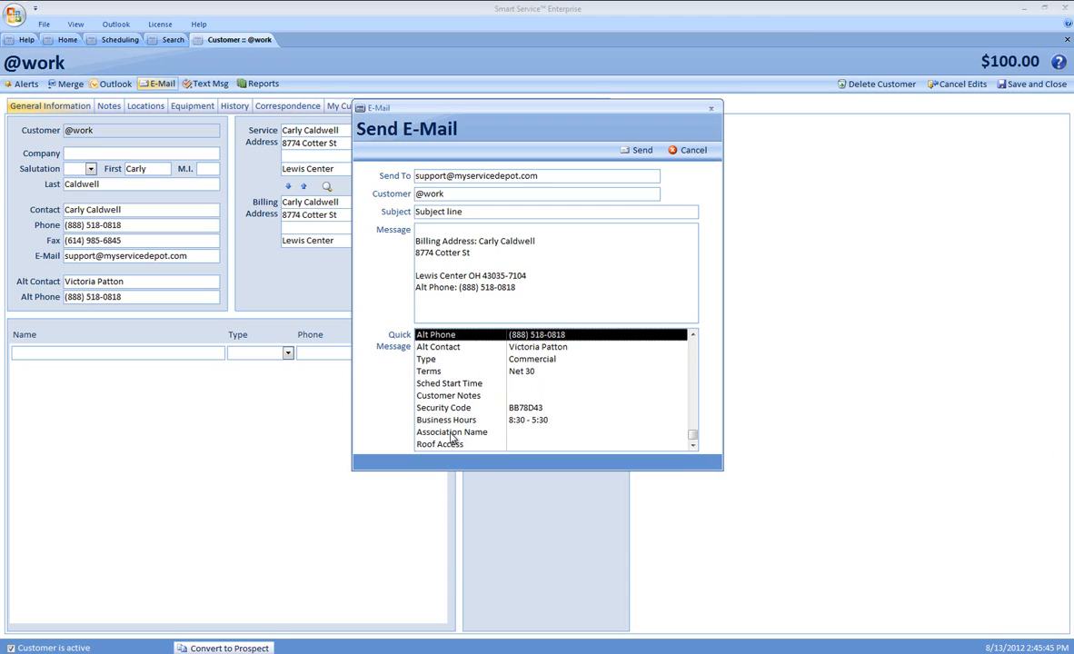
mouse_move(455, 420)
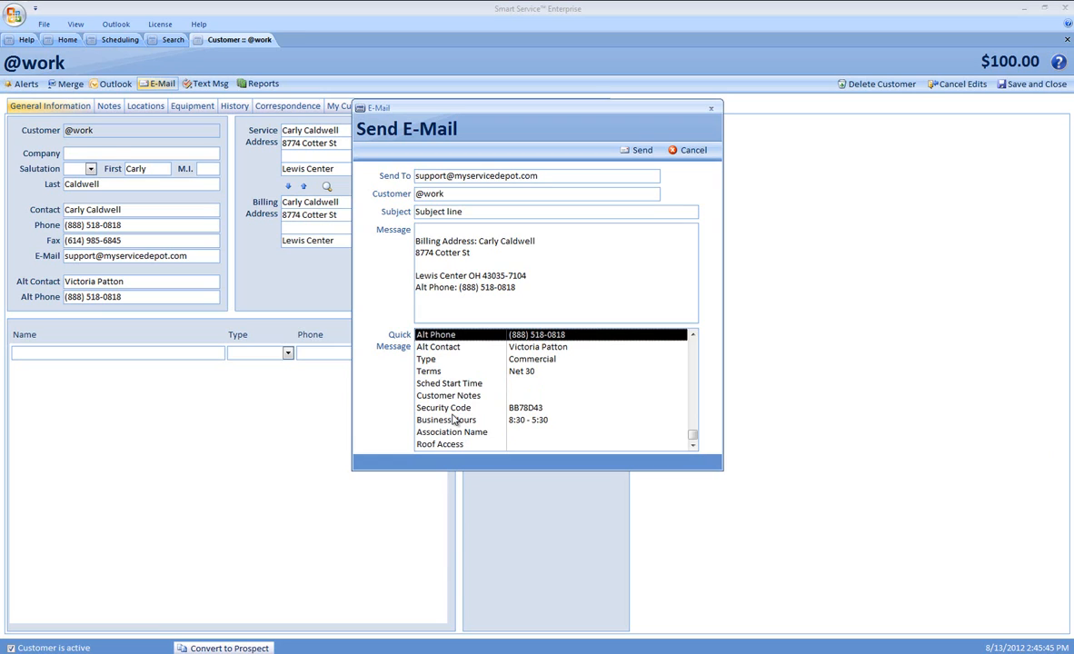
mouse_move(482, 443)
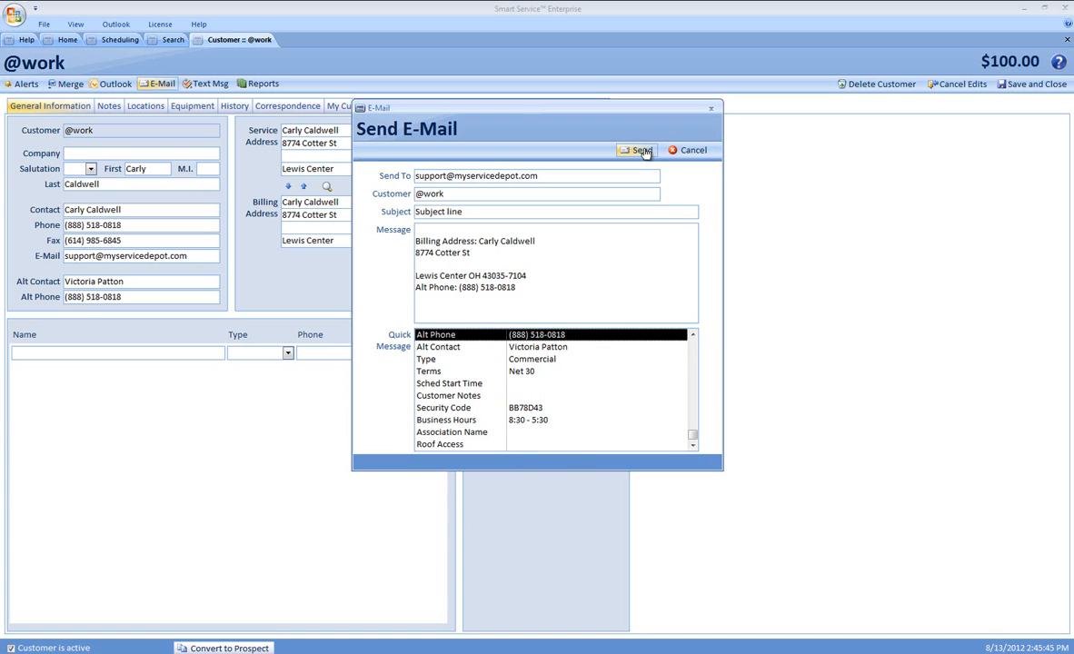
click(637, 150)
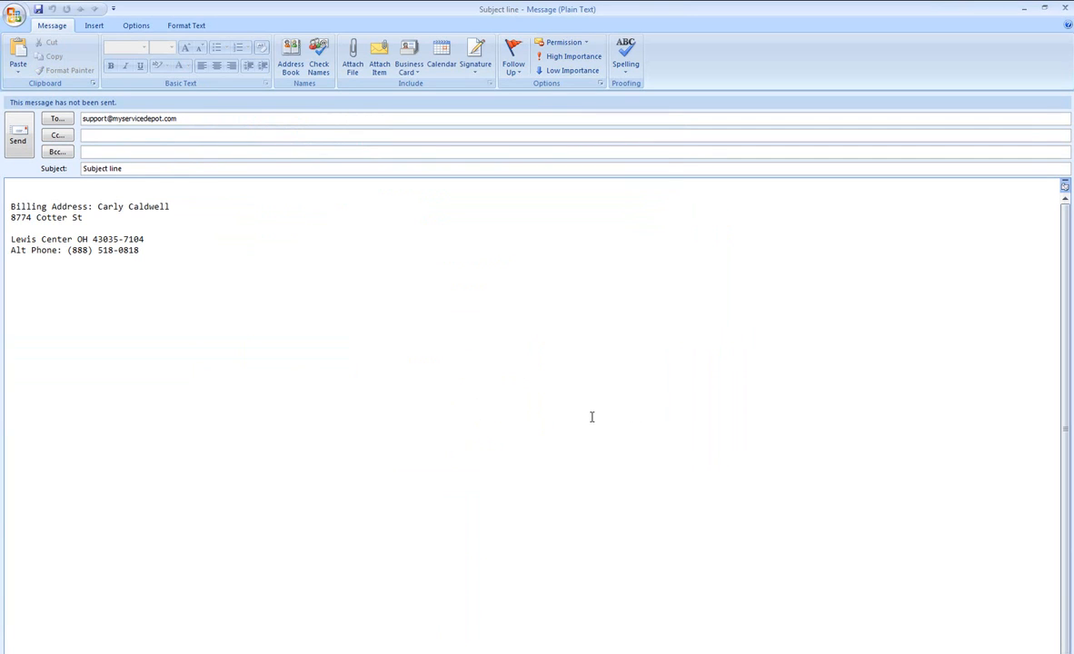
mouse_move(506, 420)
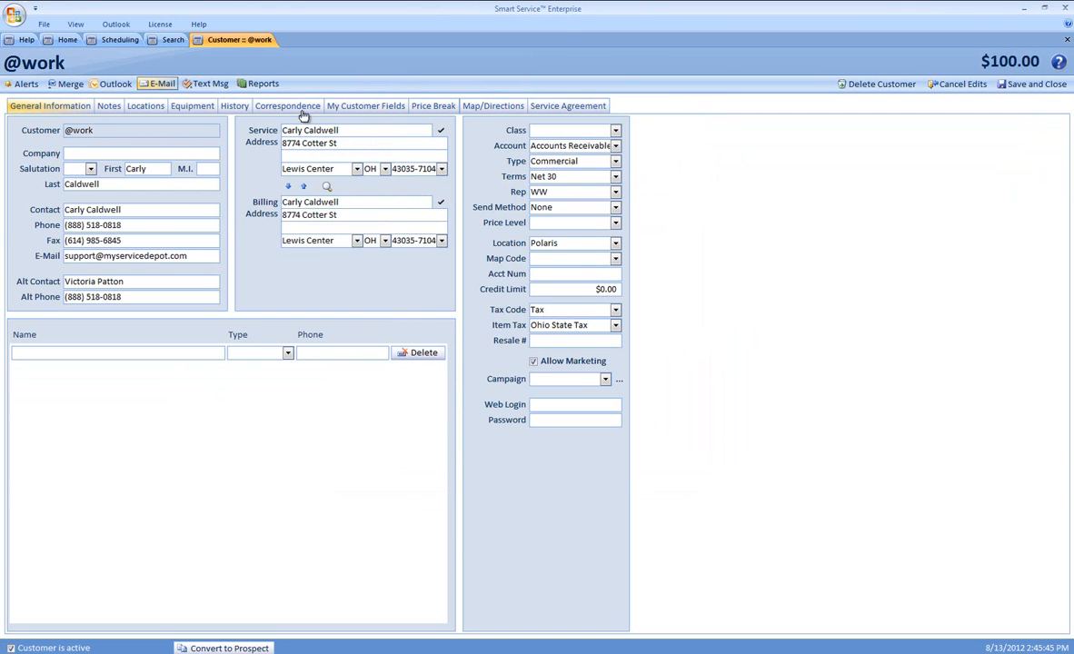
click(287, 106)
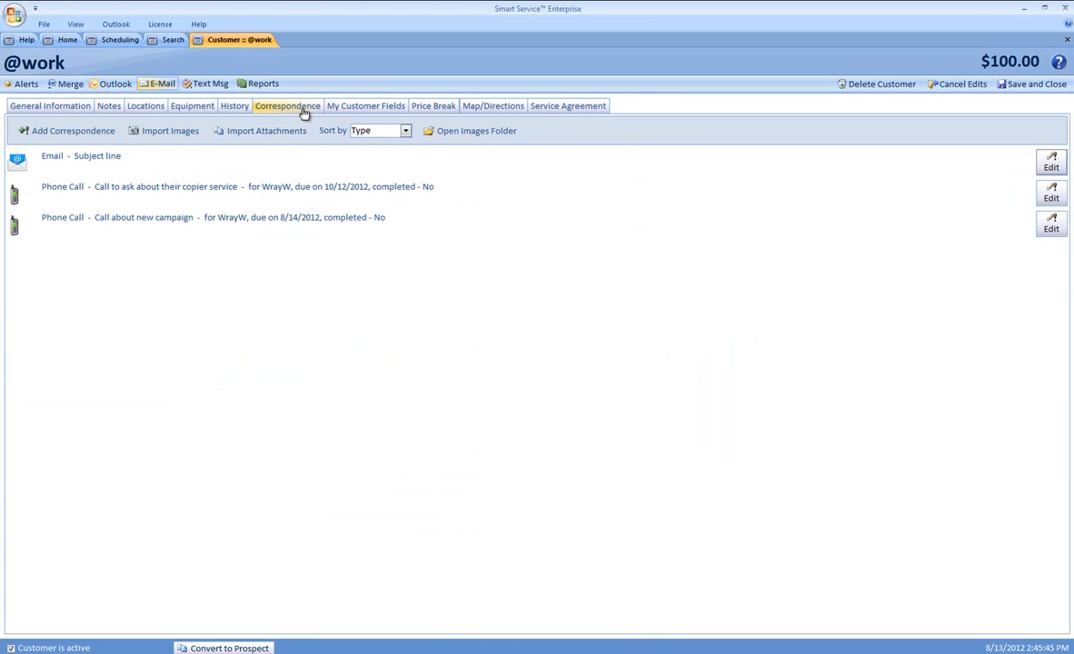
mouse_move(40, 170)
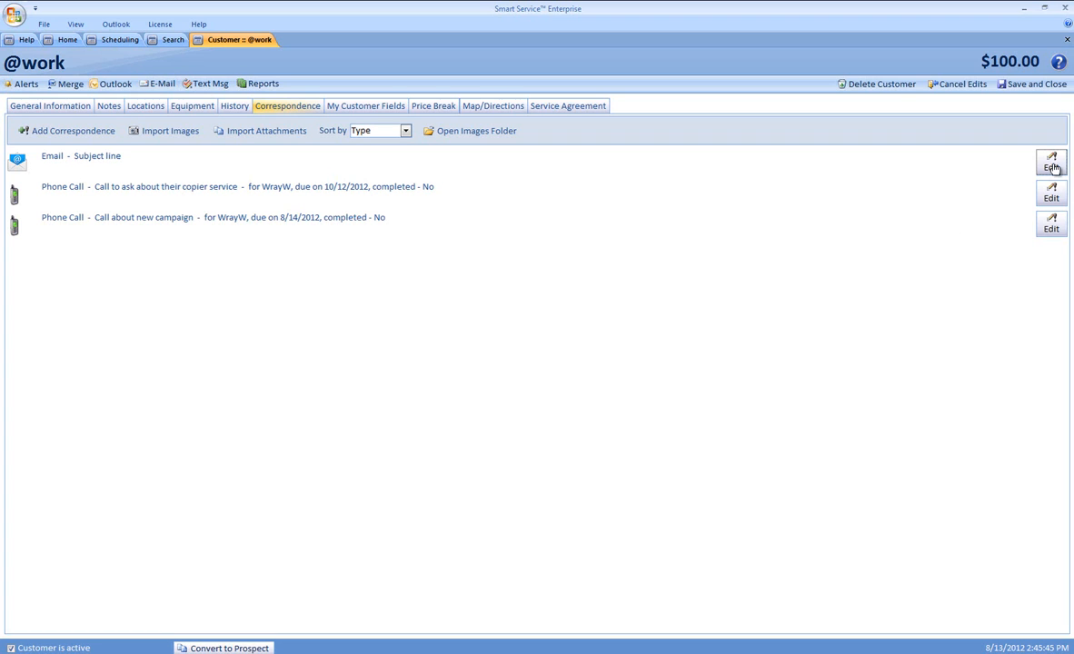
click(1051, 164)
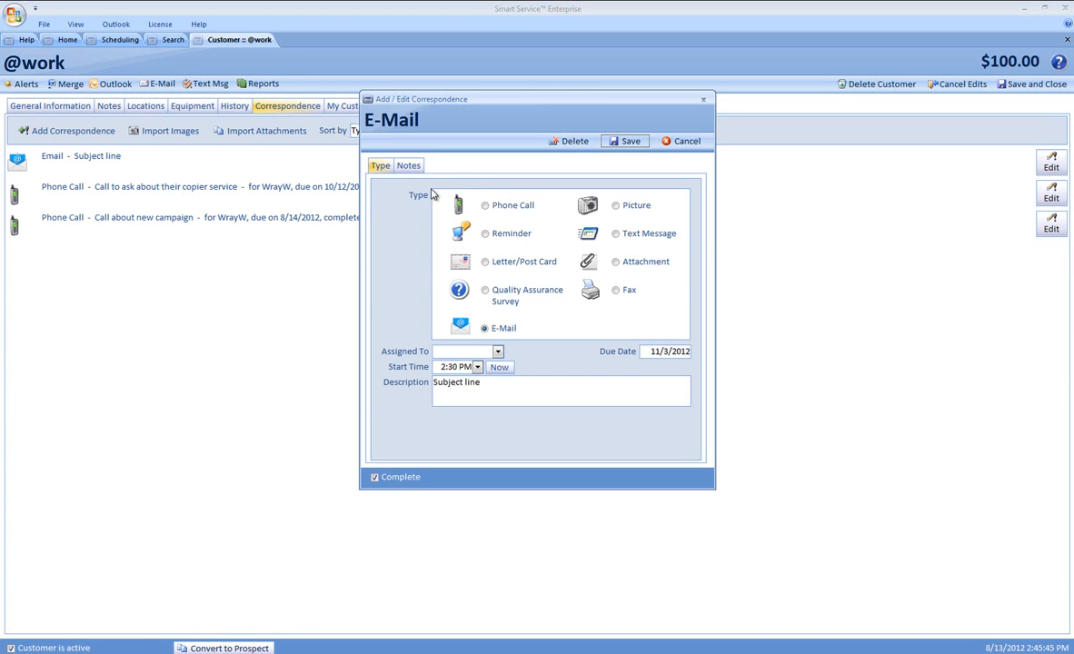
click(408, 165)
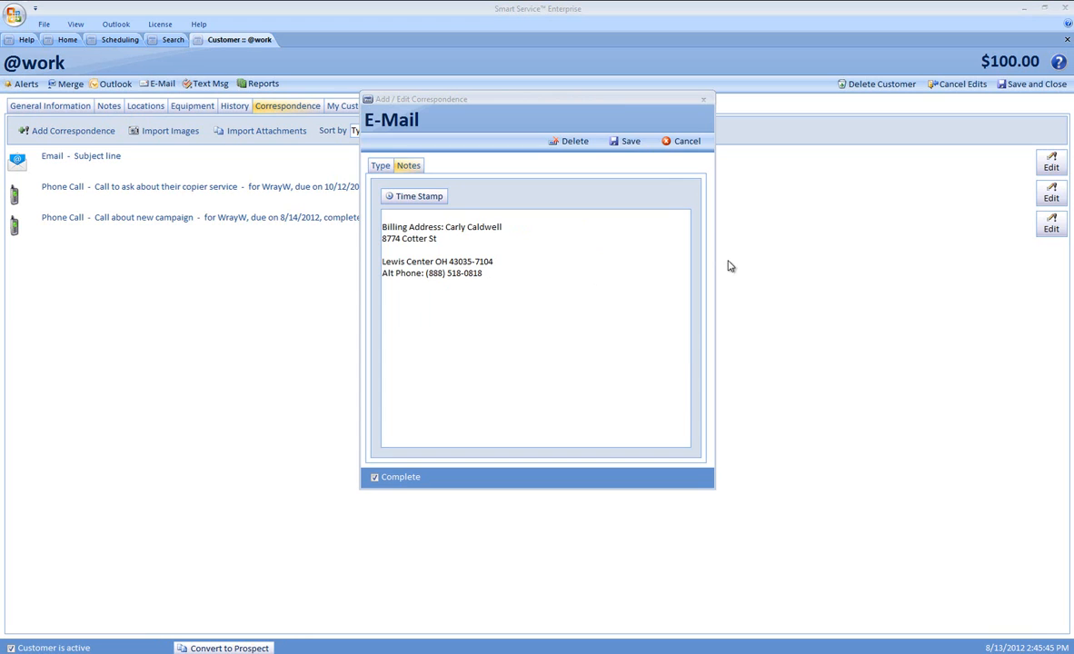
click(629, 141)
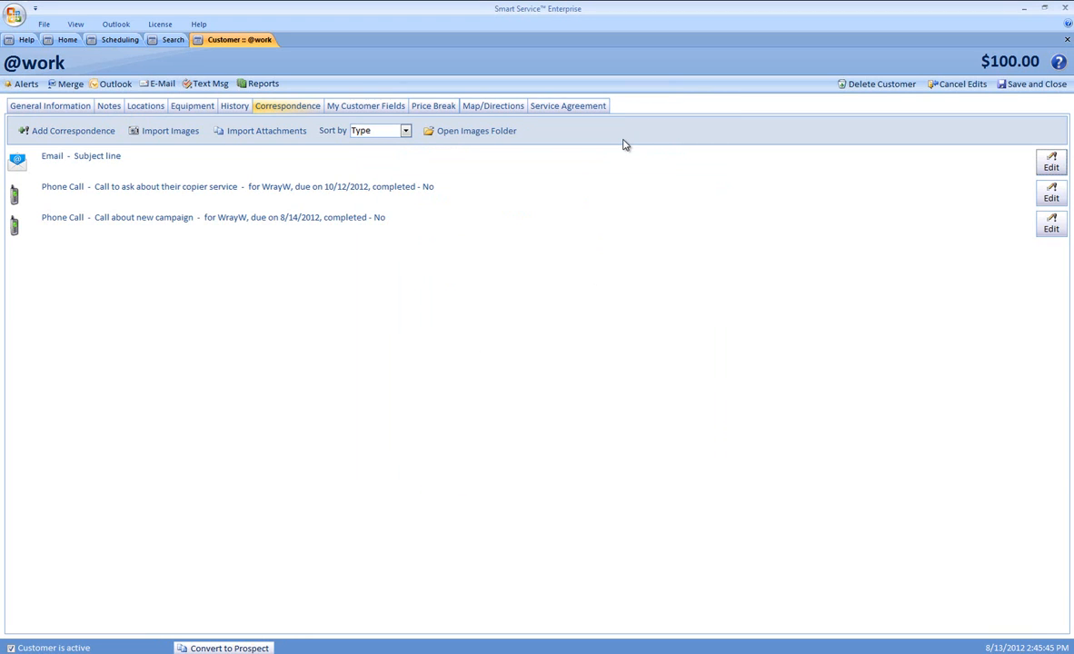
Open job 113 from the Lewis Center appointment and draft an email with Sched Date inserted.
click(119, 39)
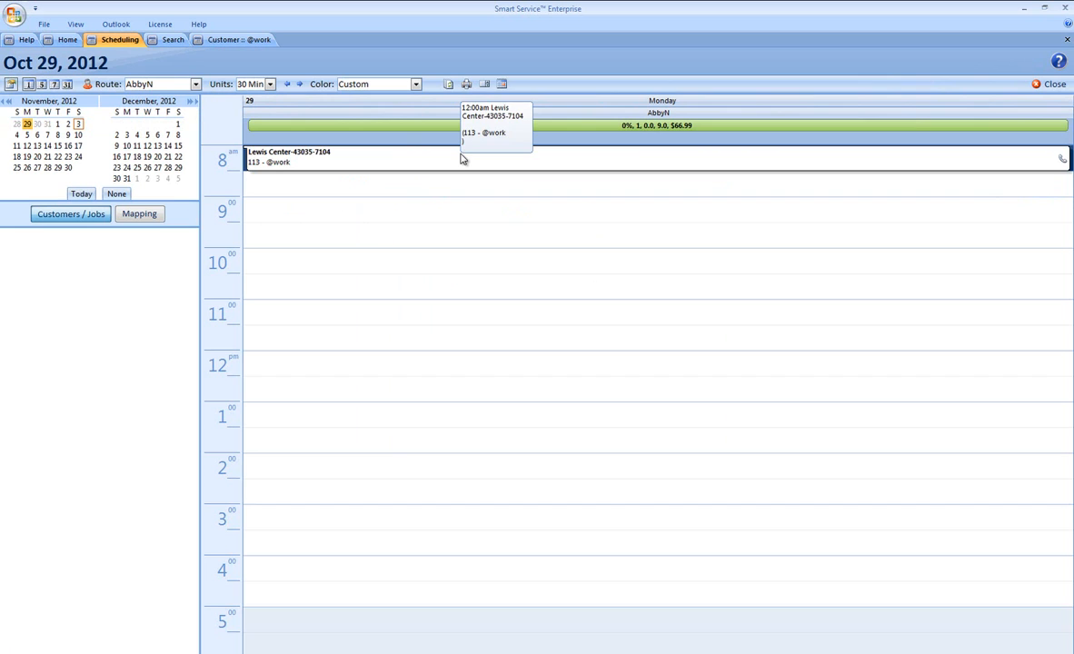
click(354, 156)
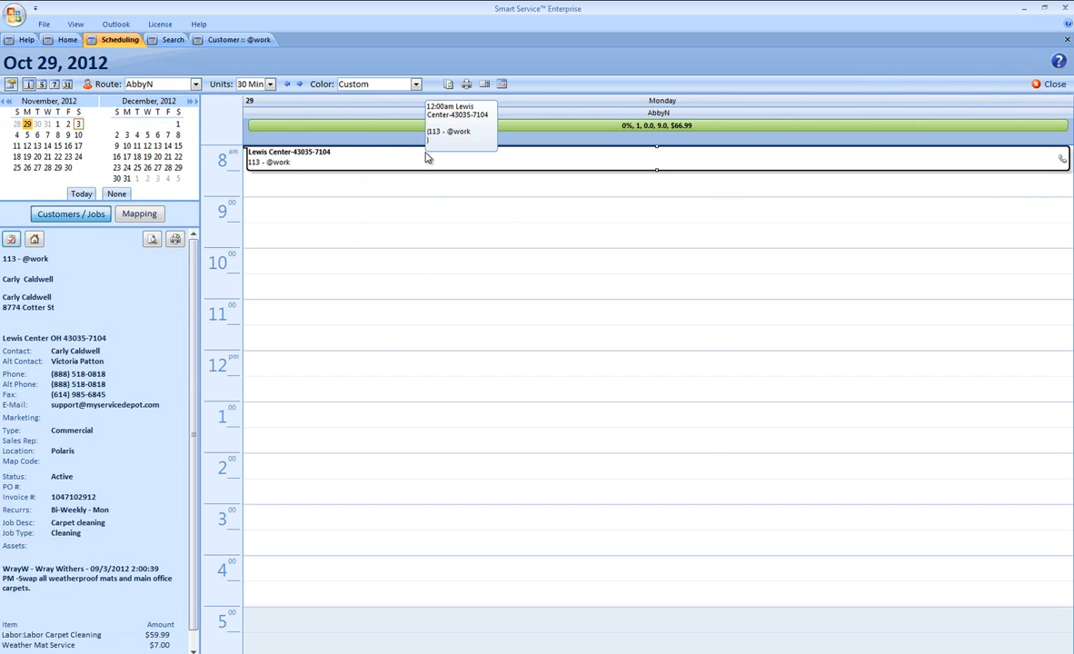
mouse_move(425, 161)
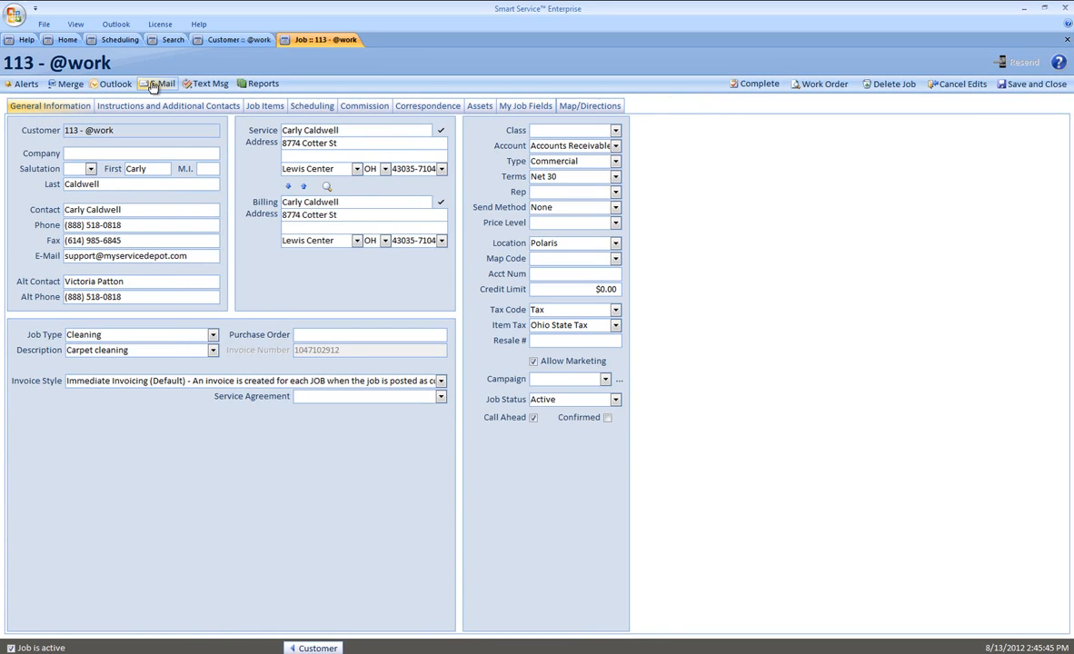
click(160, 83)
text(Subject line)
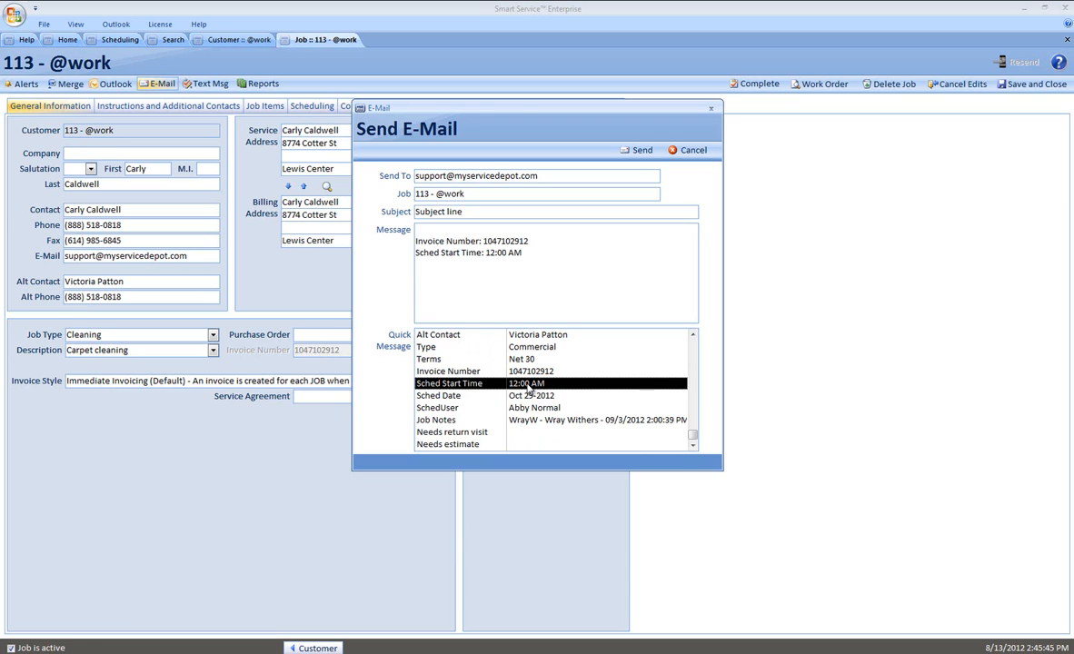
double_click(532, 395)
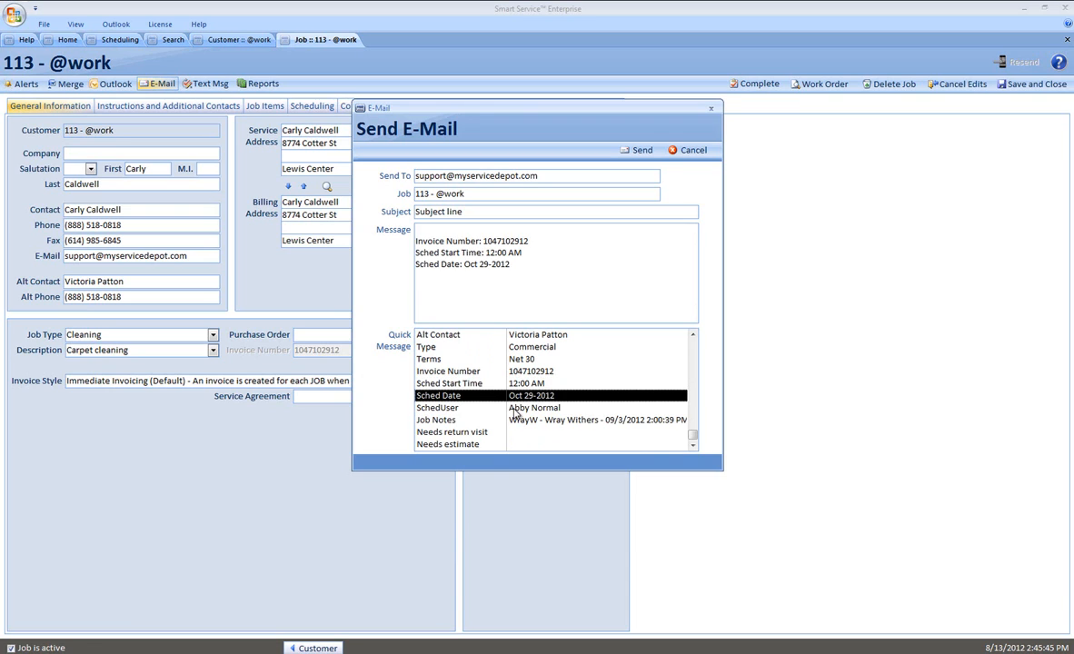
mouse_move(546, 417)
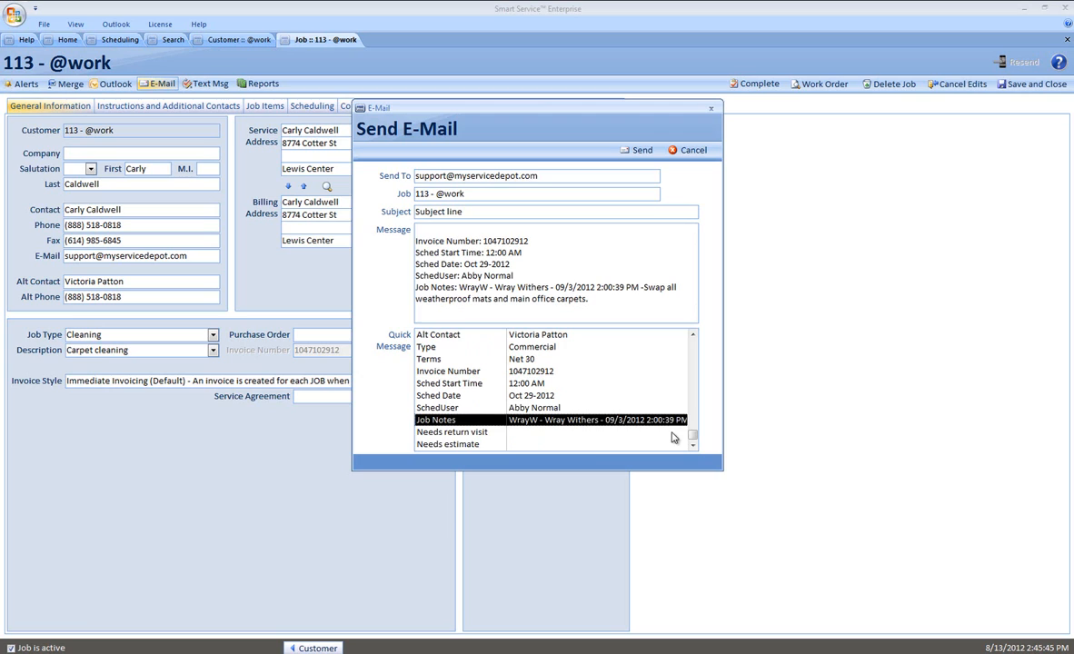
mouse_move(457, 443)
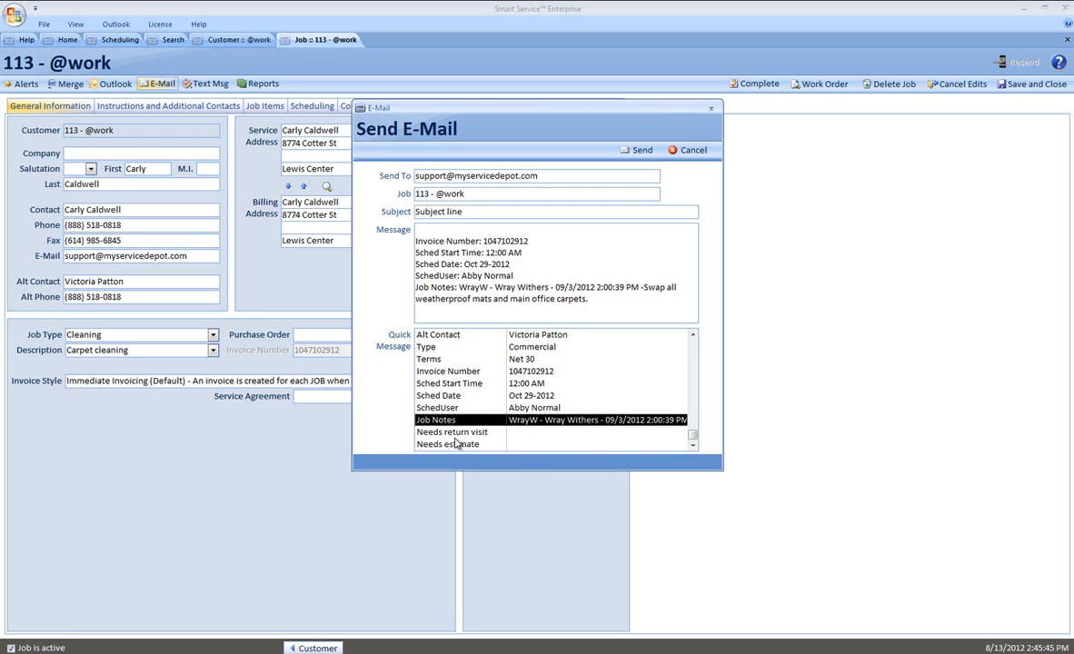
mouse_move(461, 445)
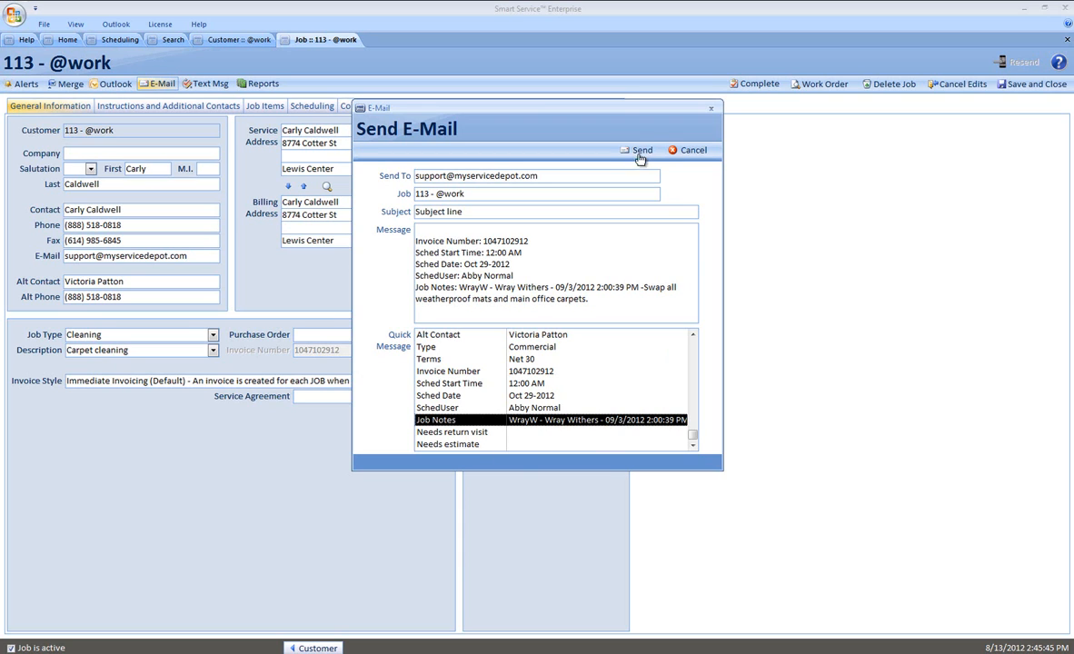
Send the job 113 quick-message email on to the Outlook message window.
click(638, 150)
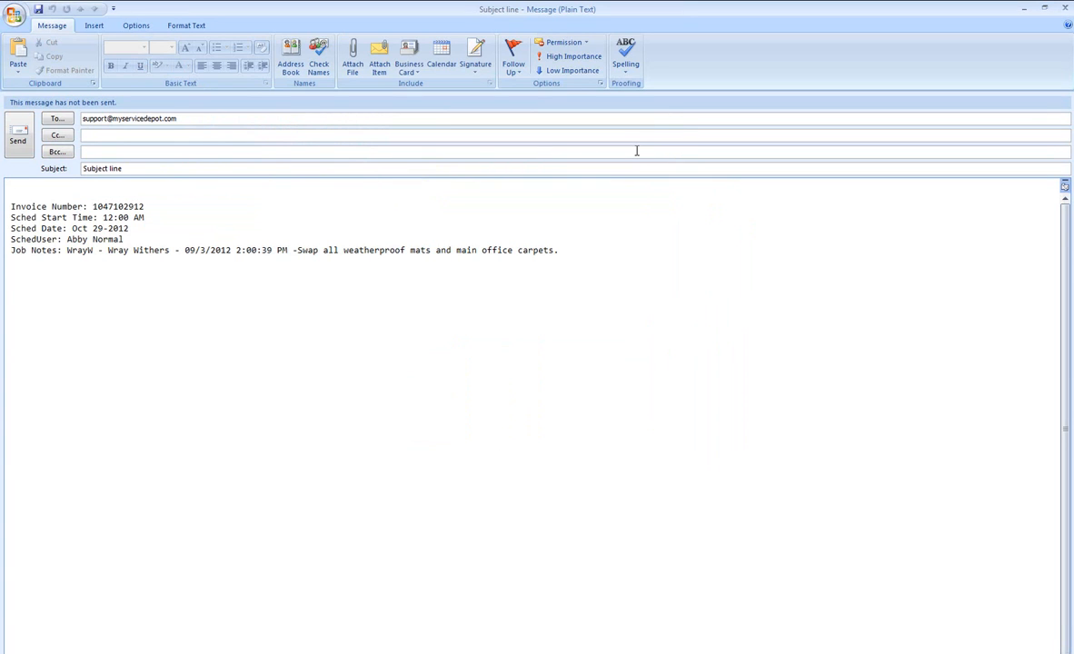
click(11, 195)
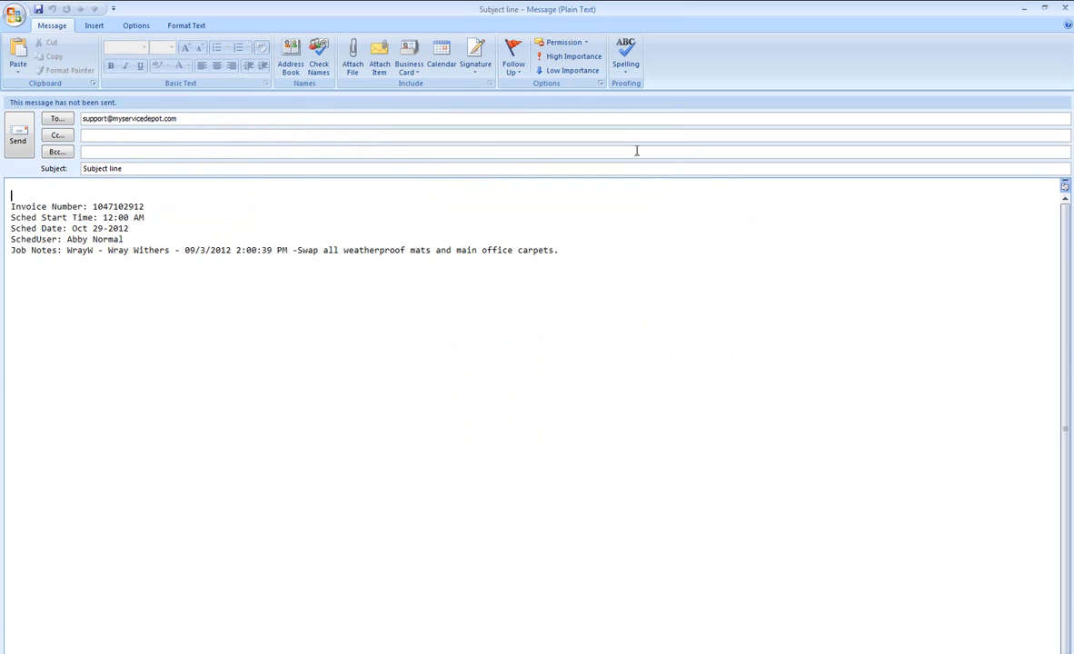
mouse_move(207, 265)
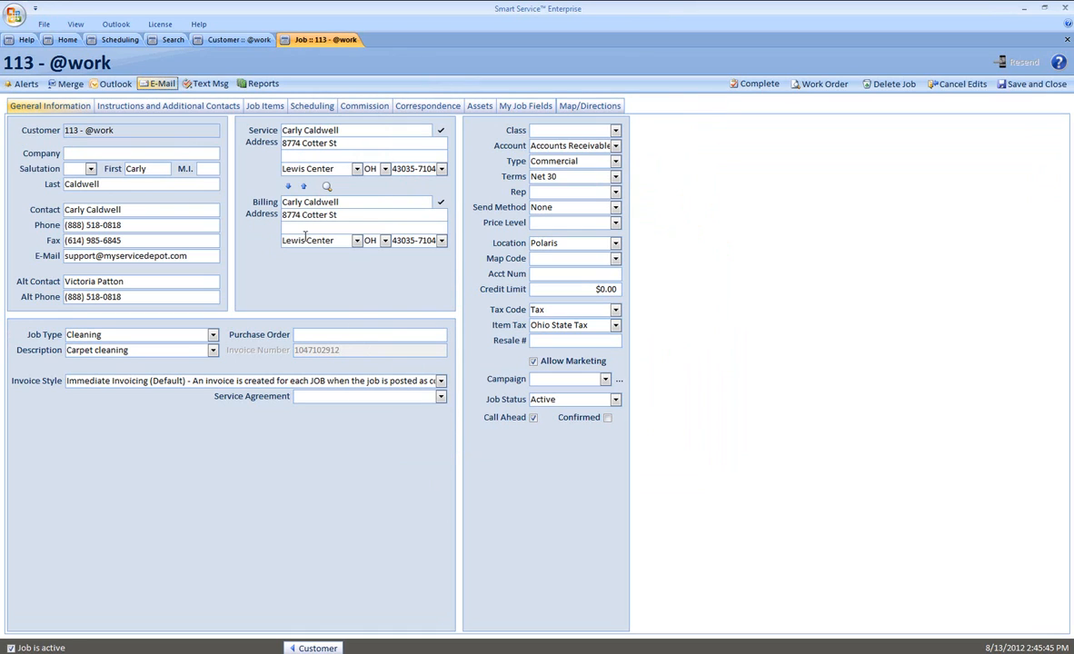
Check the Email entry's notes in job 113's correspondence history, then close it.
click(428, 105)
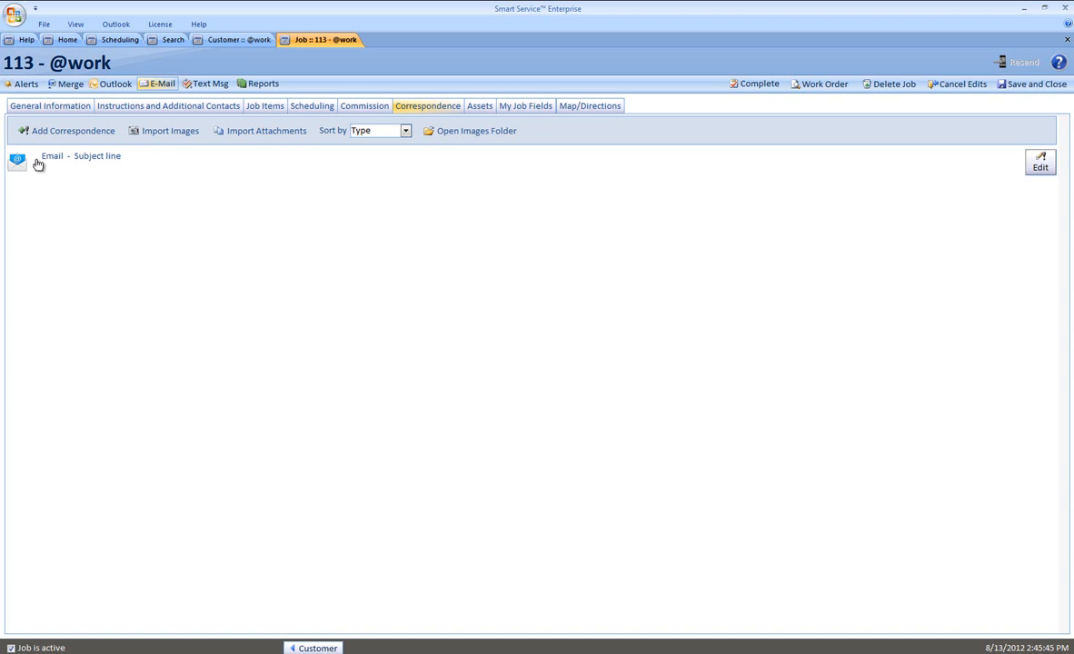
mouse_move(814, 196)
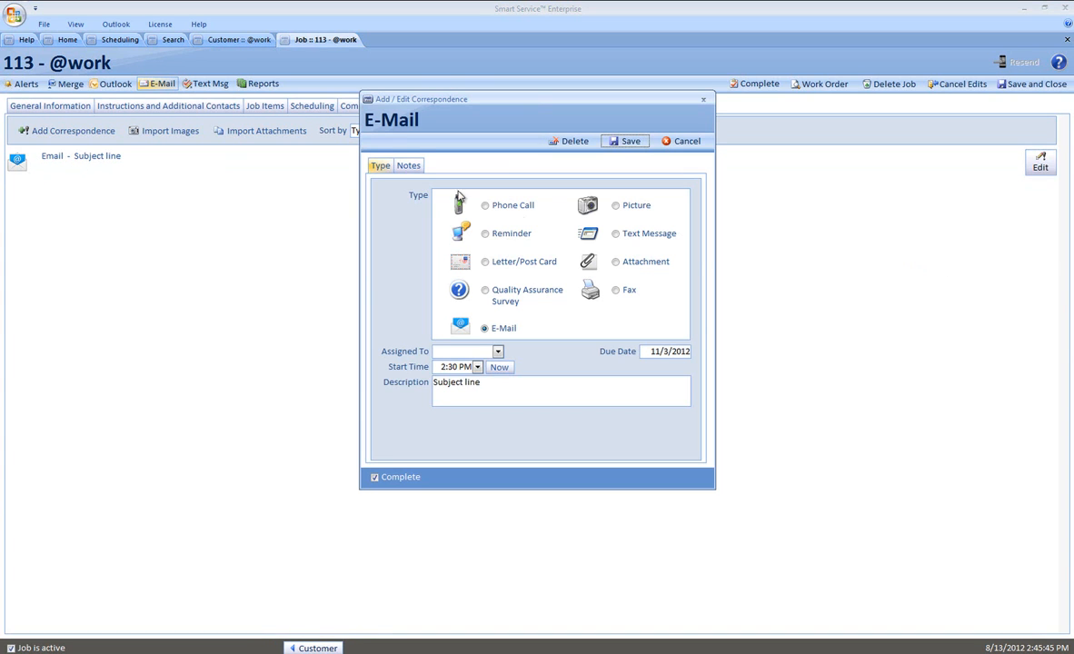
click(408, 166)
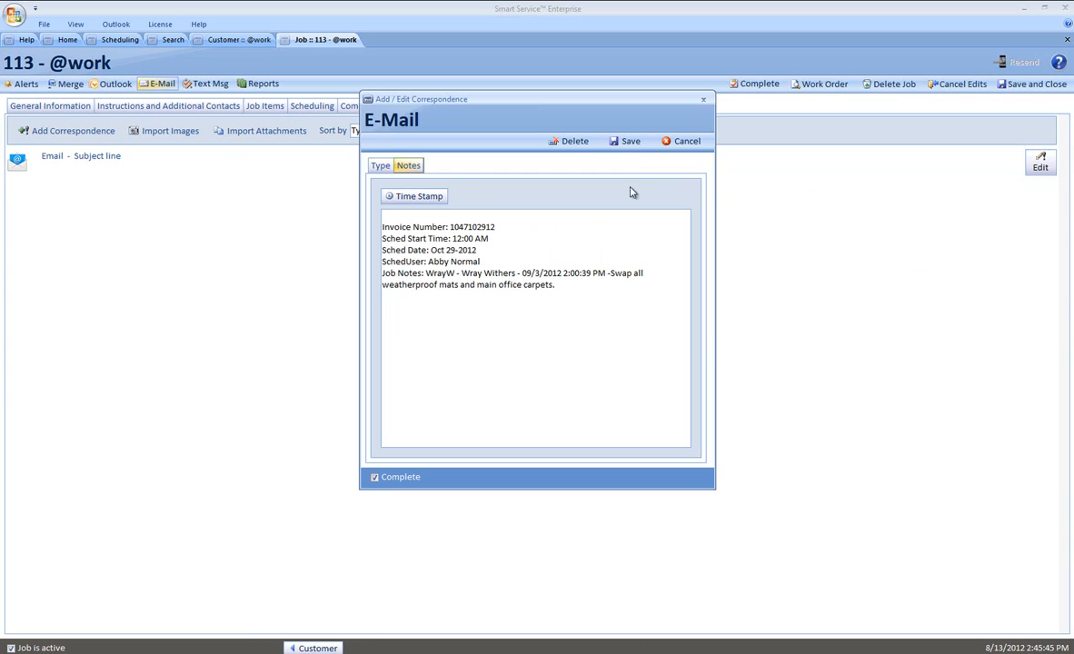
click(687, 141)
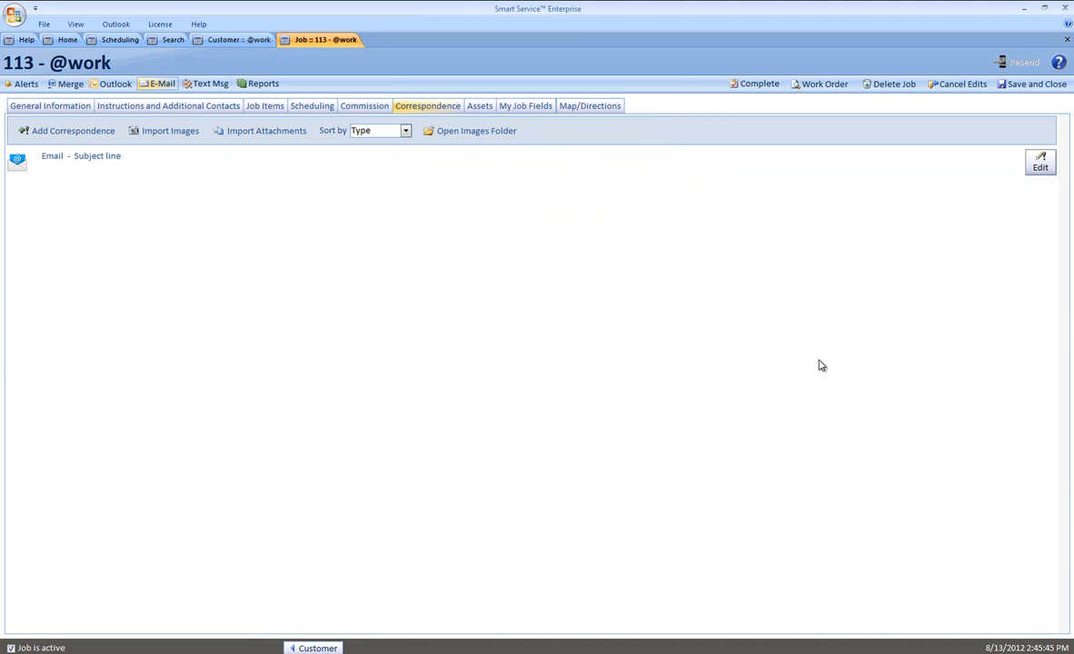